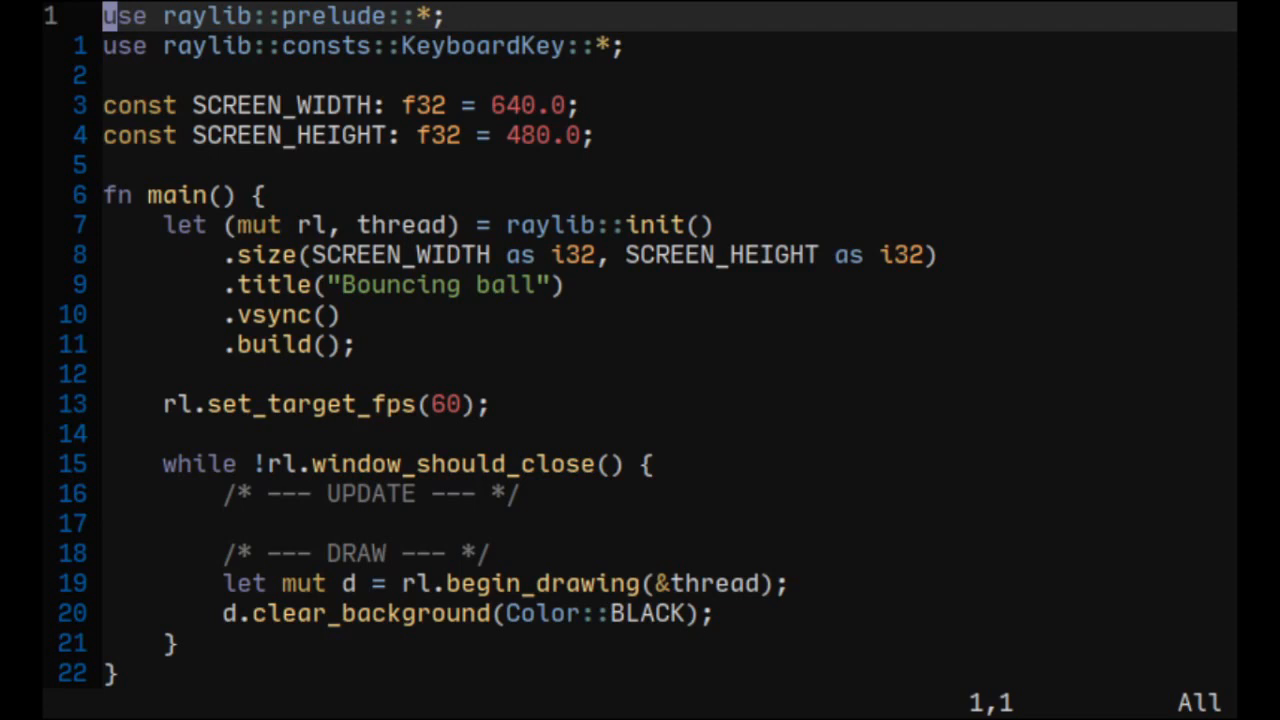
# Add pause and frame_count variables, a Space-key pause toggle and an empty if !pause block.
pyautogui.press('o')
pyautogui.write('if !pause {')
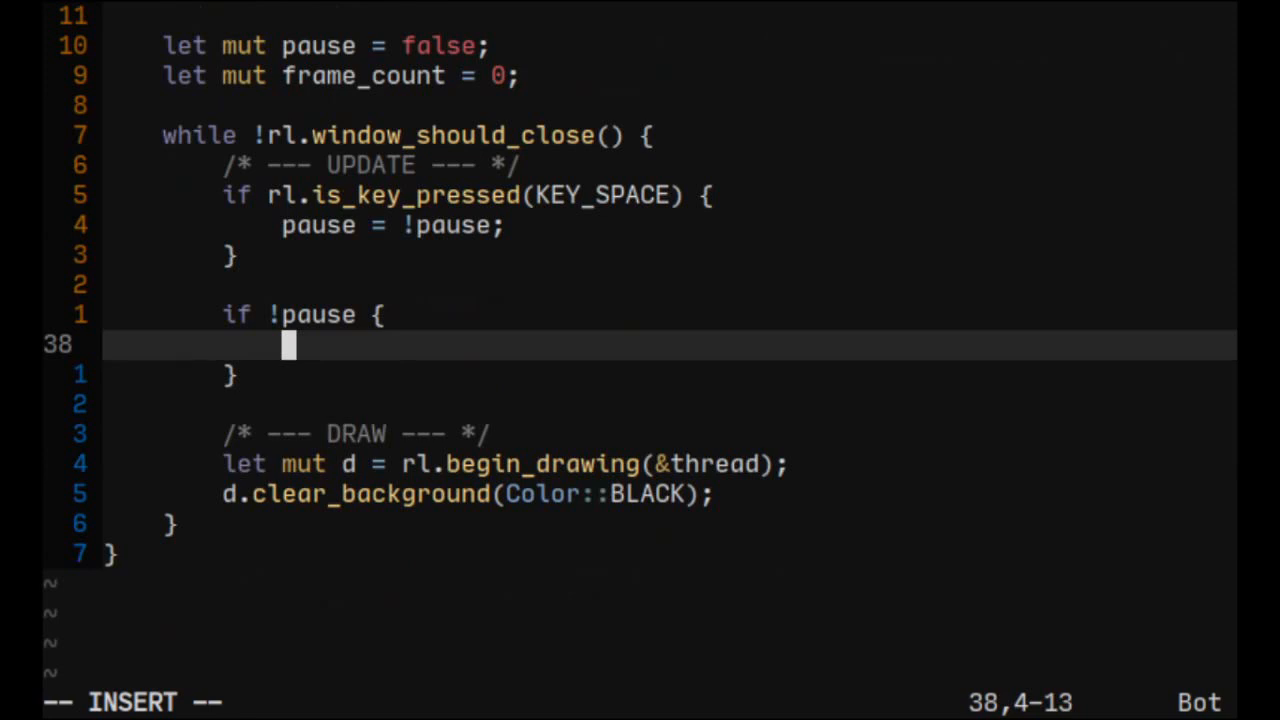
# Type the ball position update, edge-bounce speed reversals and an else branch incrementing frame_count.
pyautogui.write('ball.position += ball.speed;')
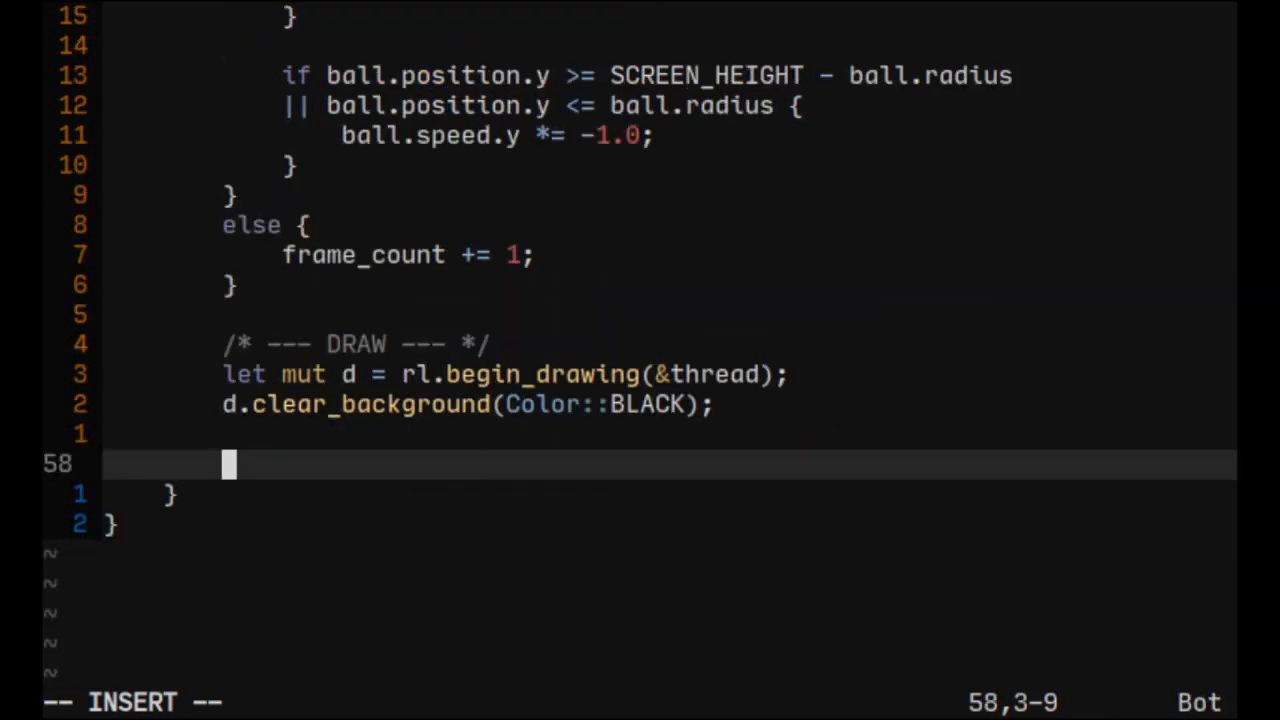
# Add the maroon ball circle, FPS counter, instructions text and blinking PAUSED text, then save and run.
pyautogui.write('d.draw_circle_v(ball.position, ball.radius, Color::MAROON);')
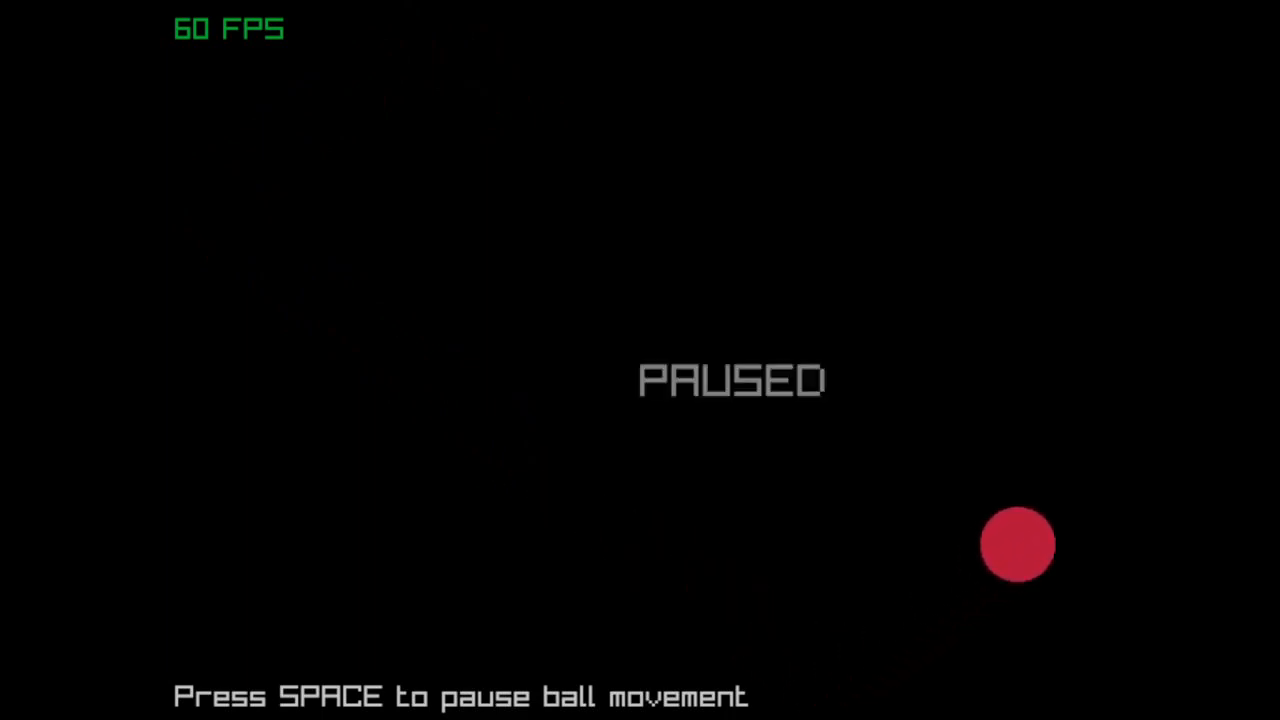
# Press Space to unpause the ball so it resumes bouncing and PAUSED disappears.
pyautogui.press('space')
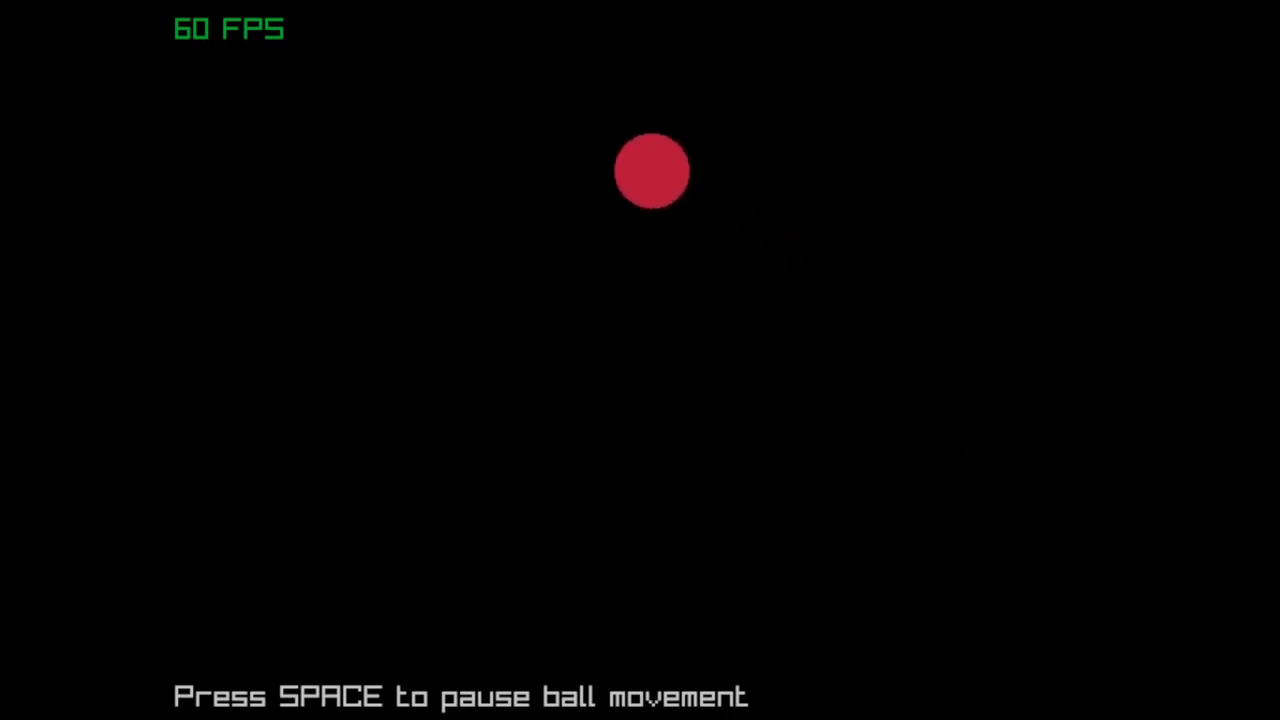